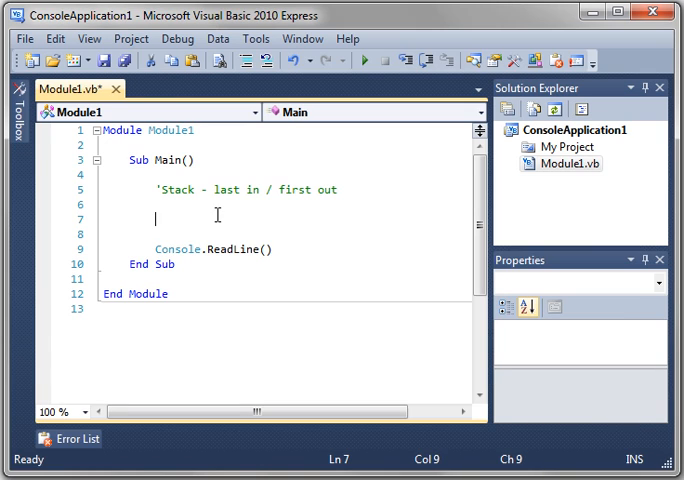
Declare 'Dim Papers As Stack = New Stack' inside Sub Main using IntelliSense
type("Dim")
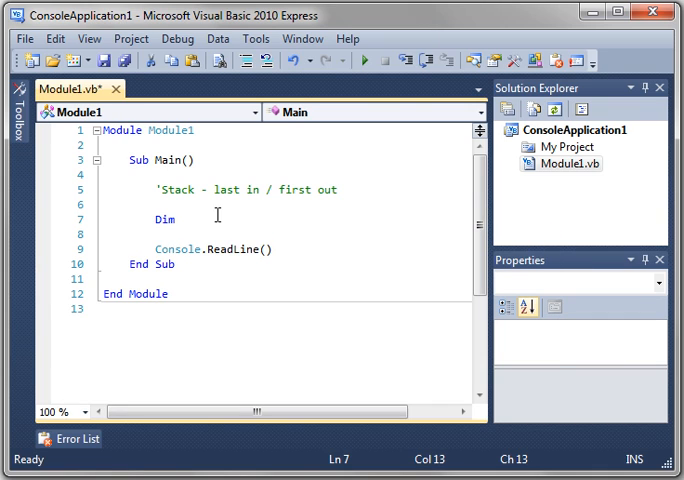
type("Pap")
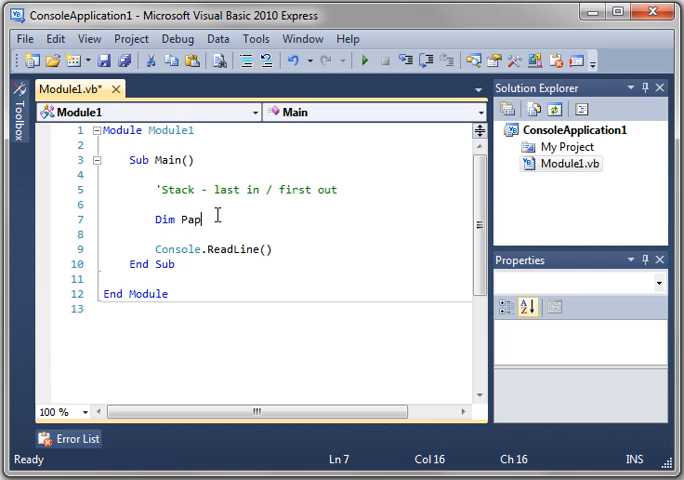
type("ers")
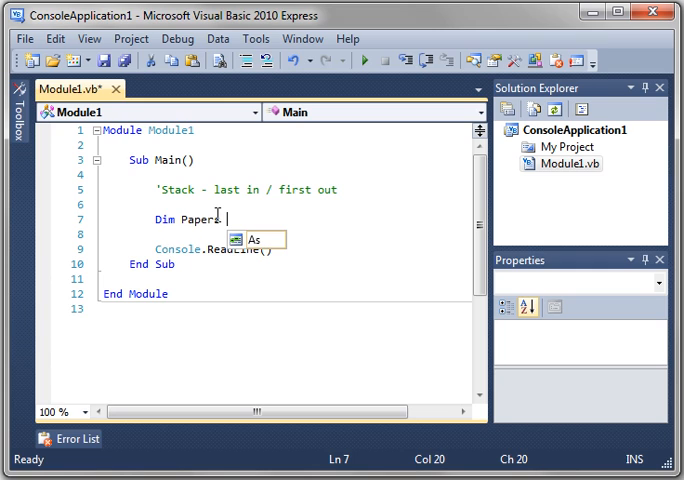
type("As Stack")
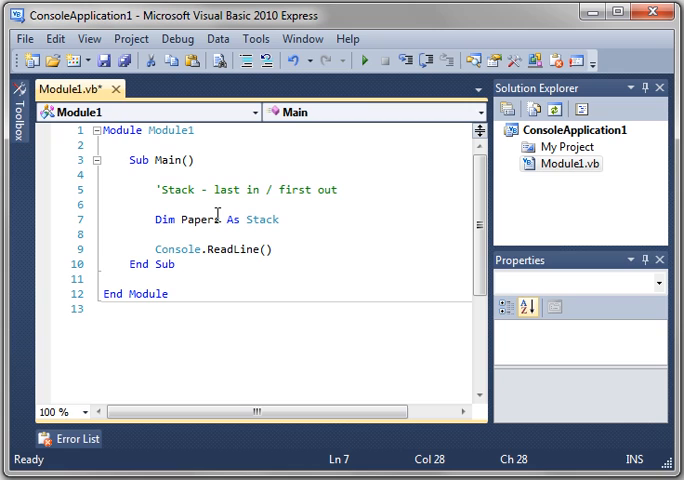
type("= new")
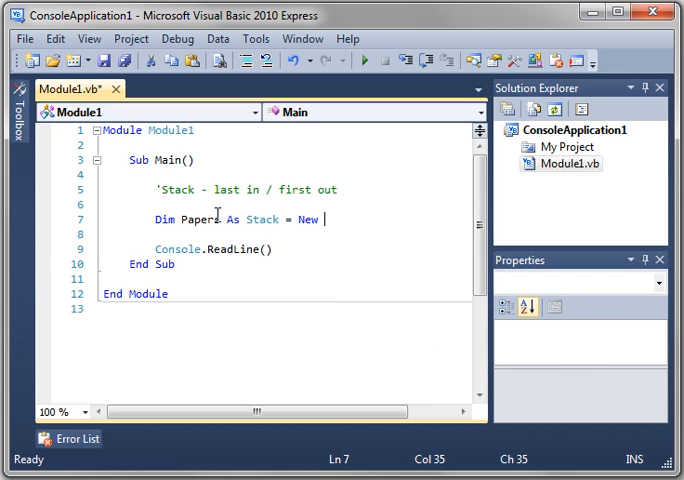
type("s")
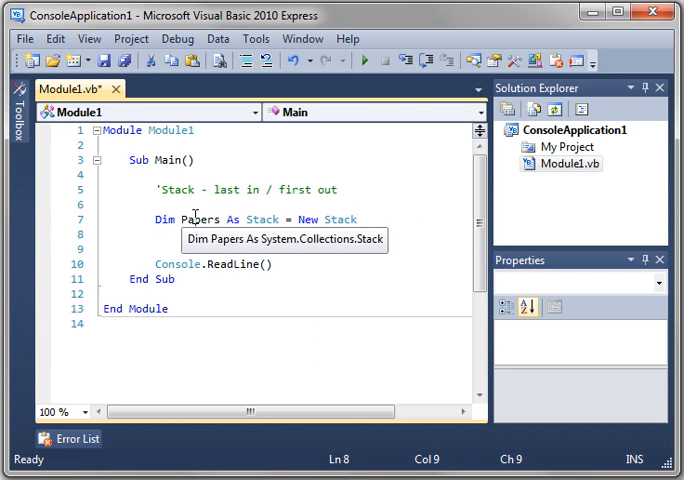
mouse_move(200, 188)
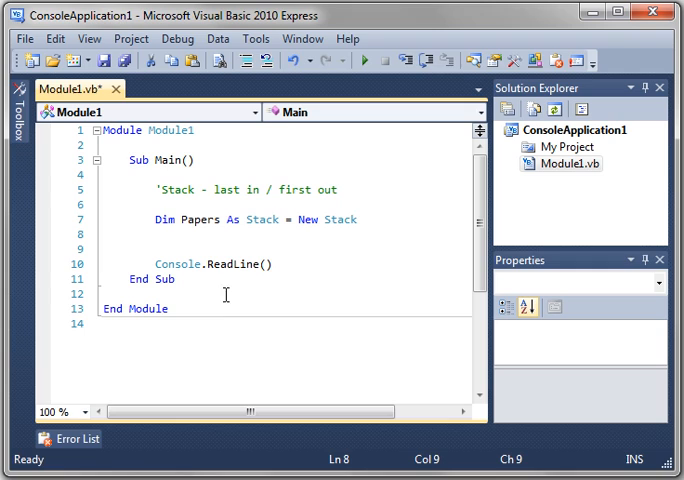
Start a 'Papers.p' statement below the declaration to browse Peek, Pop and Push methods
left_click(152, 240)
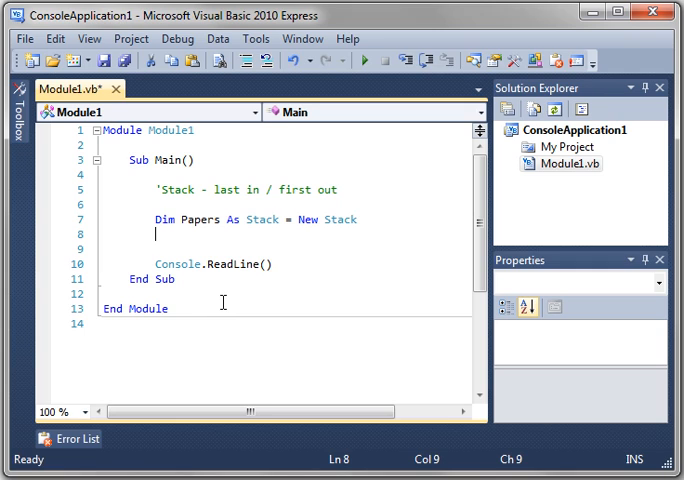
mouse_move(210, 200)
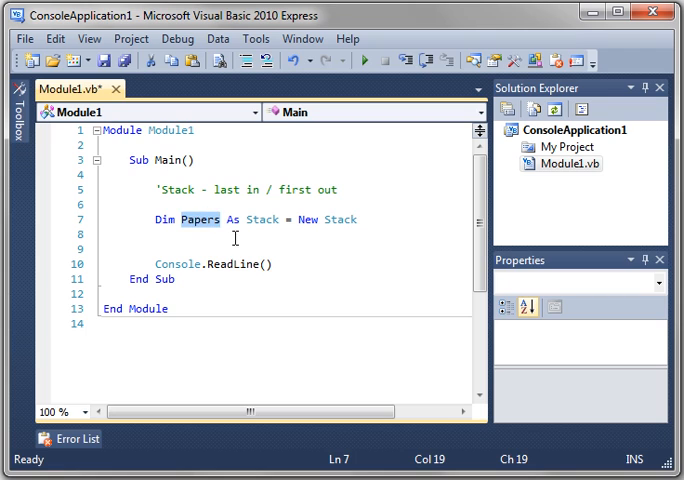
type("Papers")
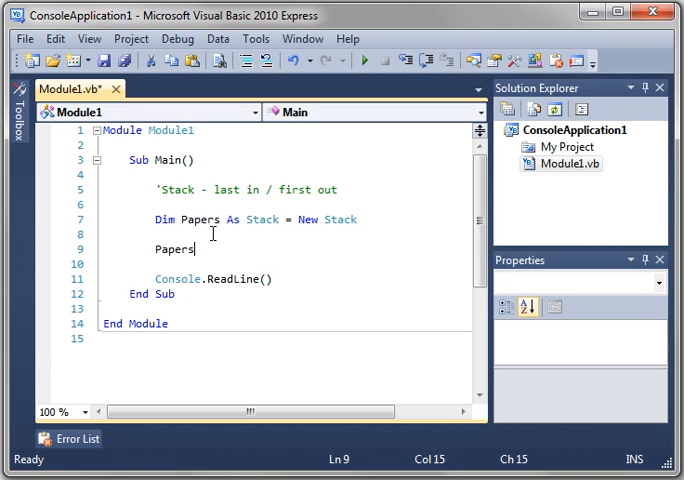
type(".")
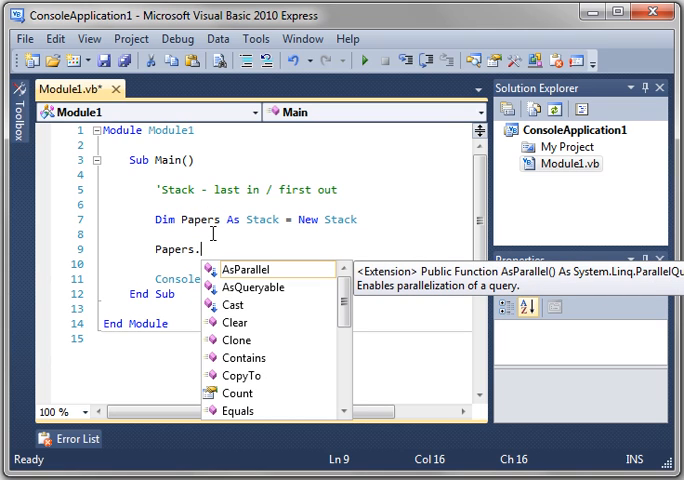
type("p")
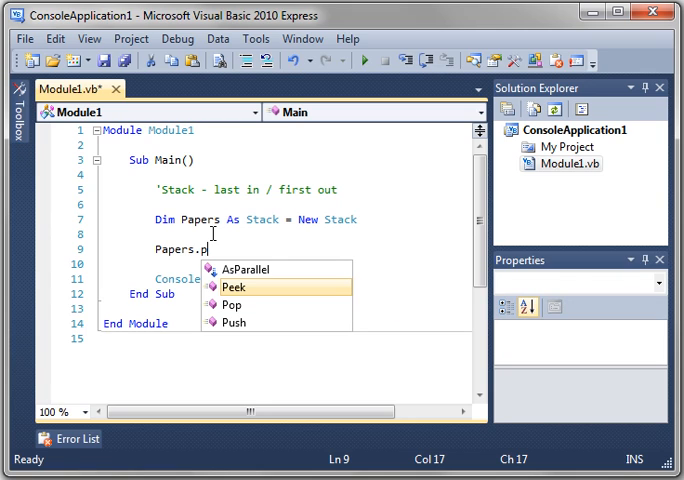
mouse_move(252, 312)
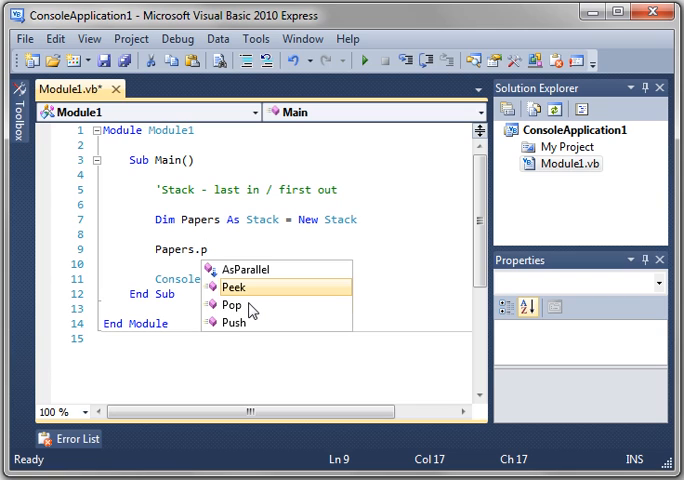
mouse_move(232, 304)
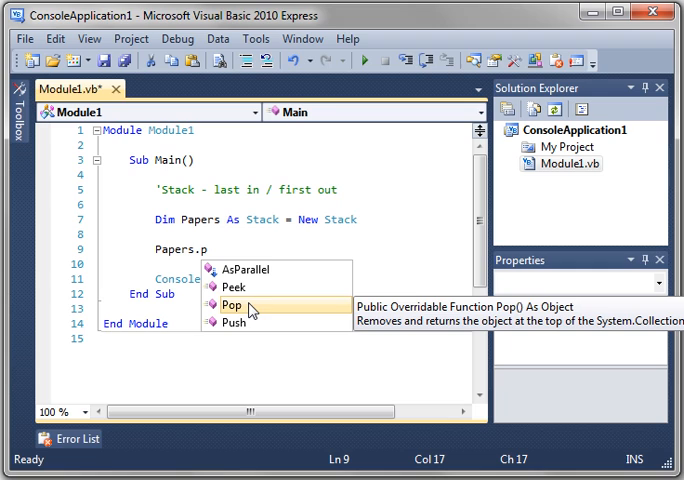
mouse_move(238, 324)
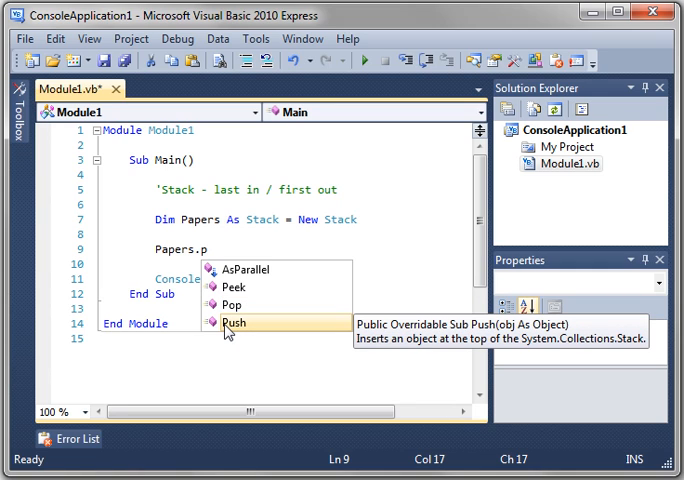
mouse_move(228, 248)
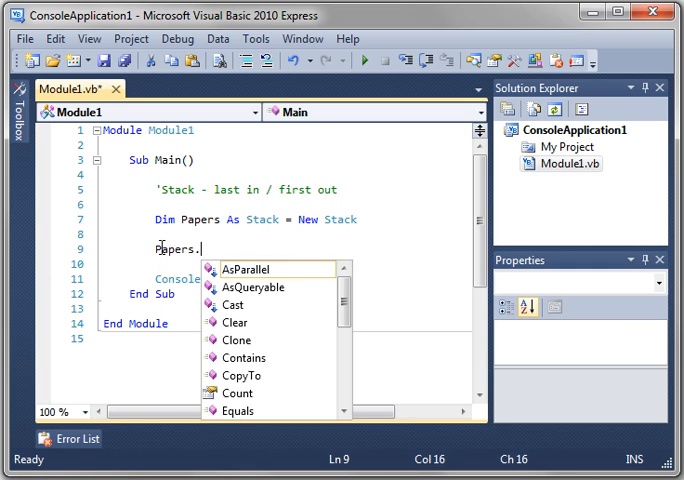
Push "Resume", "TPS Report" and "To Do List" onto Papers, leaving a blank line for output
type("Push")
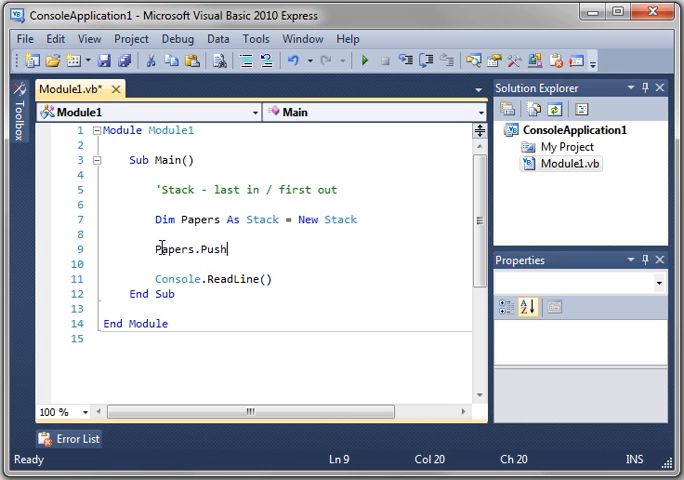
type("(\"")
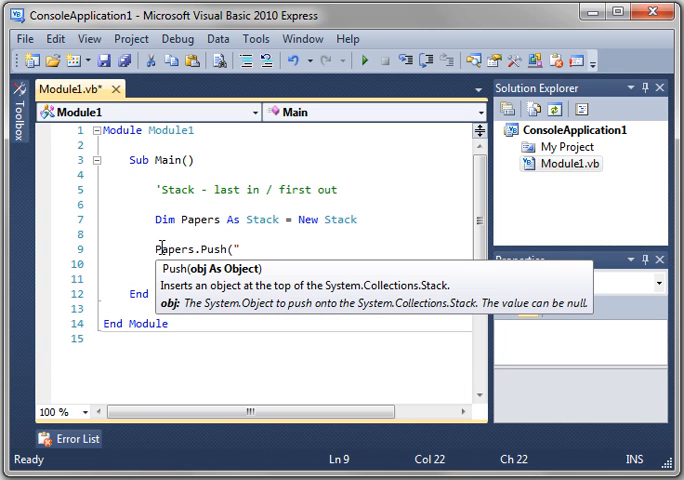
type("Resume")
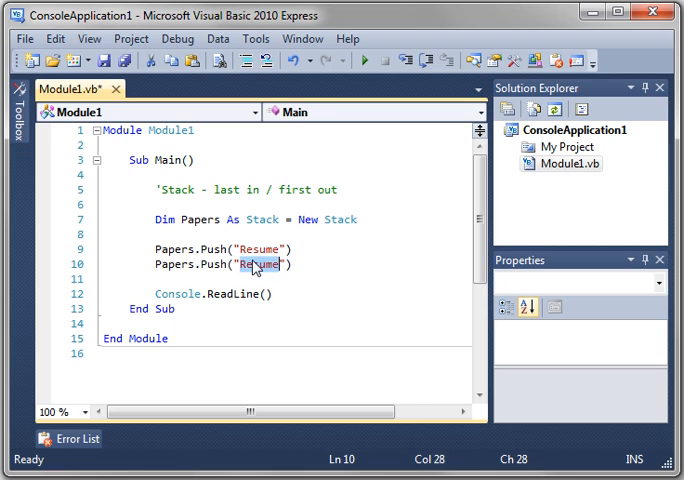
type("TS")
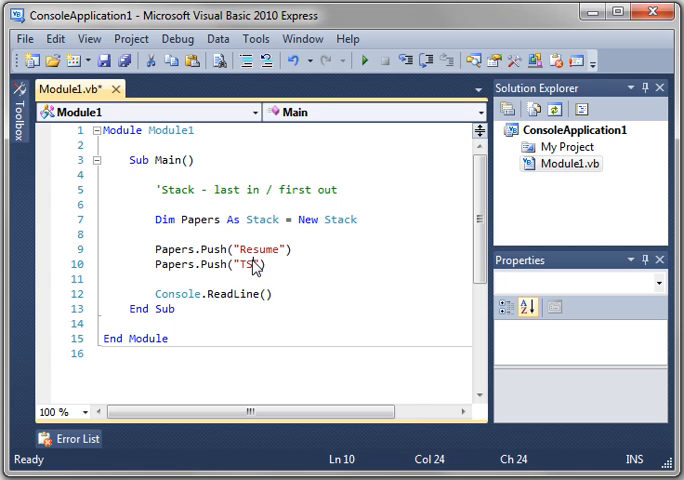
key("Backspace")
type("PS Report")
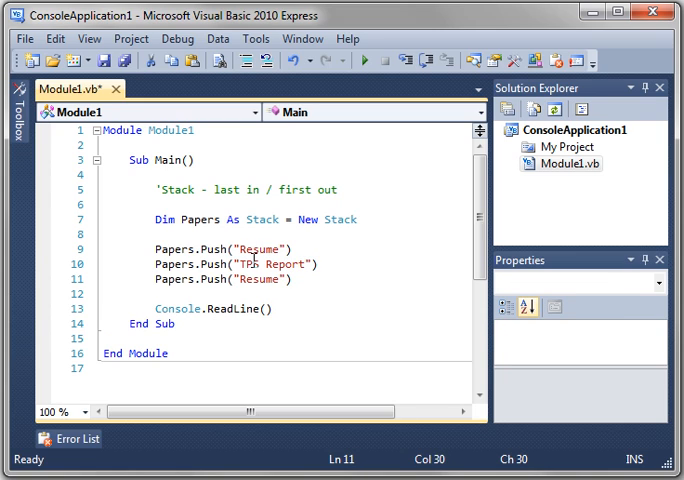
type("To Do List")
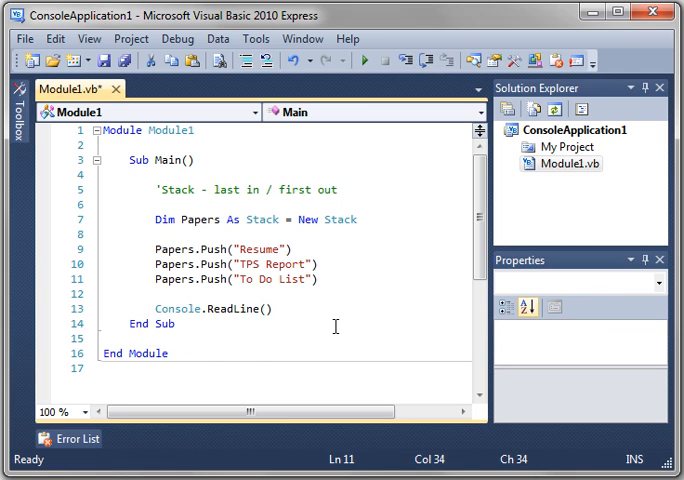
key("Return")
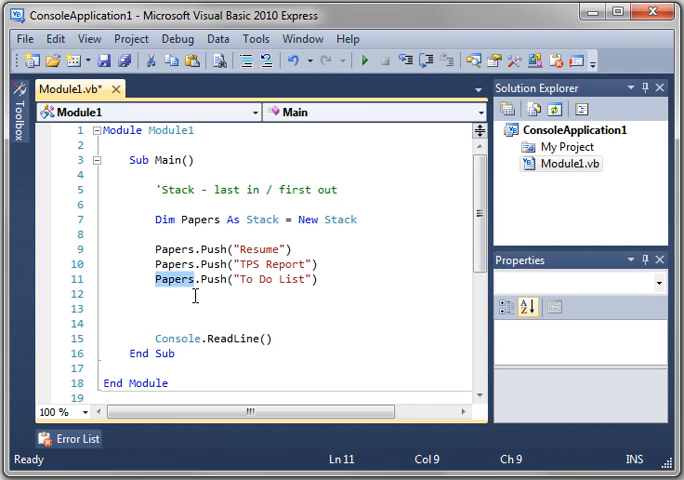
Add Console.WriteLine(Papers.Peek) after the pushes to print the stack's top paper
type("Conso")
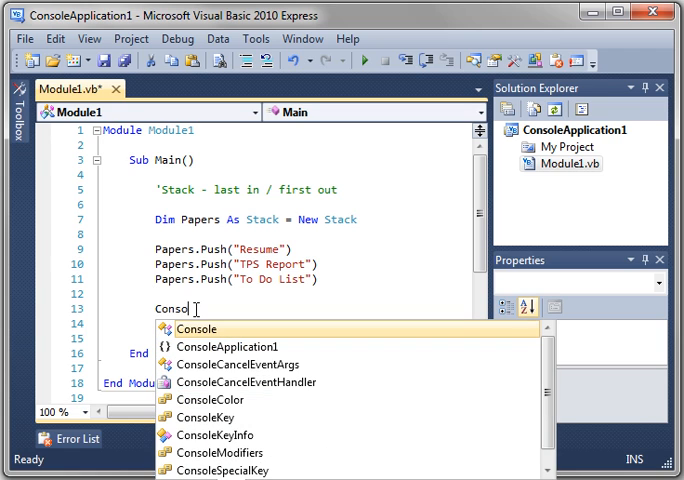
type(".WriteLine")
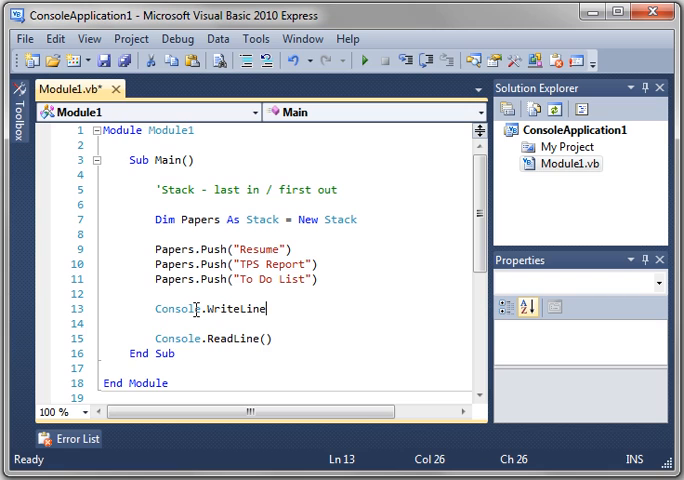
type("(Papers.Peek")
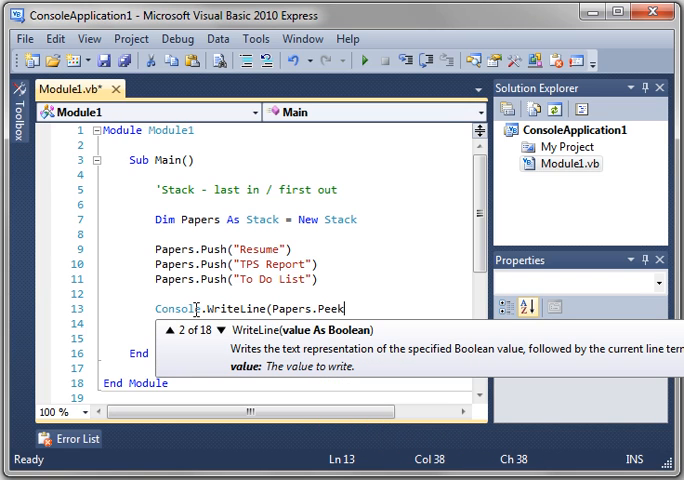
type(")")
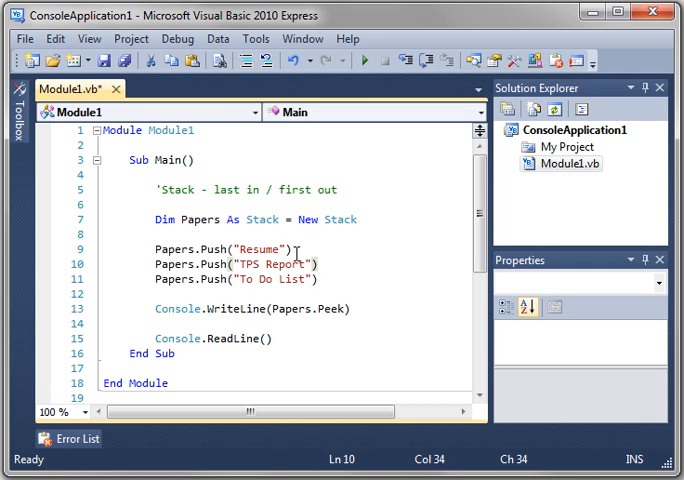
mouse_move(366, 324)
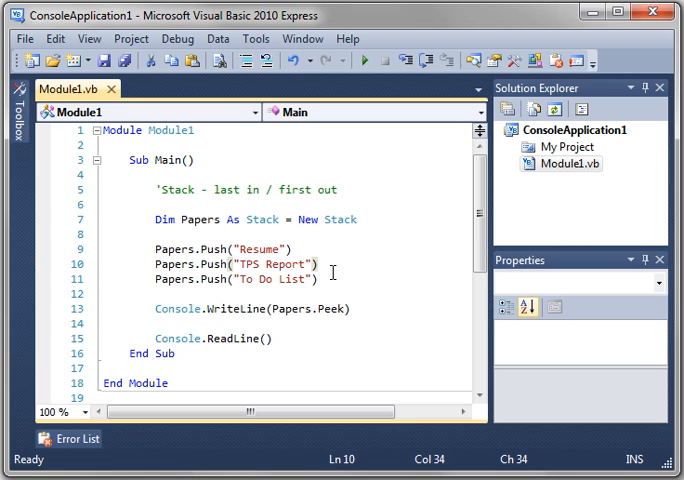
mouse_move(314, 250)
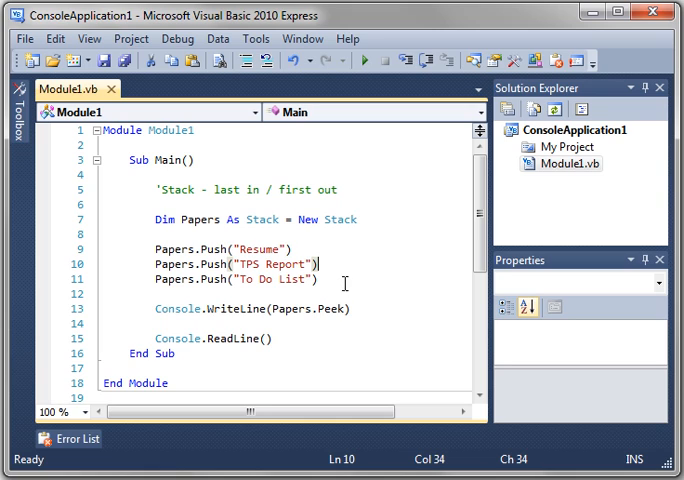
left_click(320, 280)
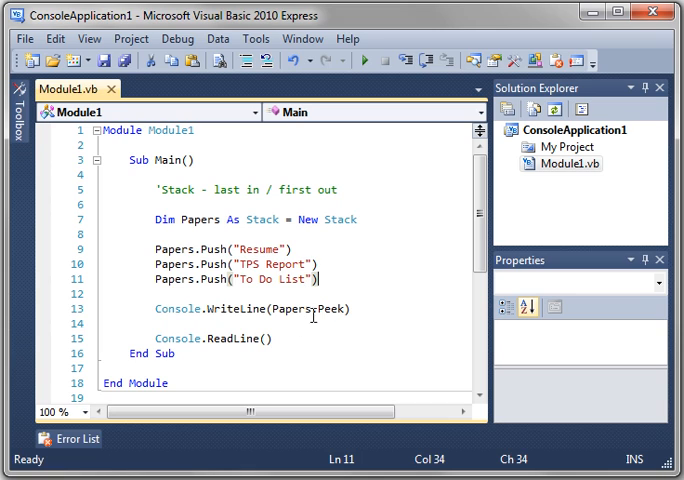
mouse_move(328, 308)
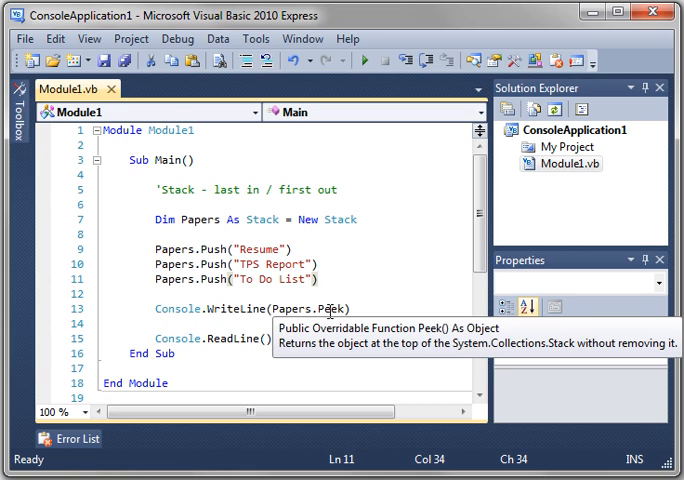
mouse_move(312, 278)
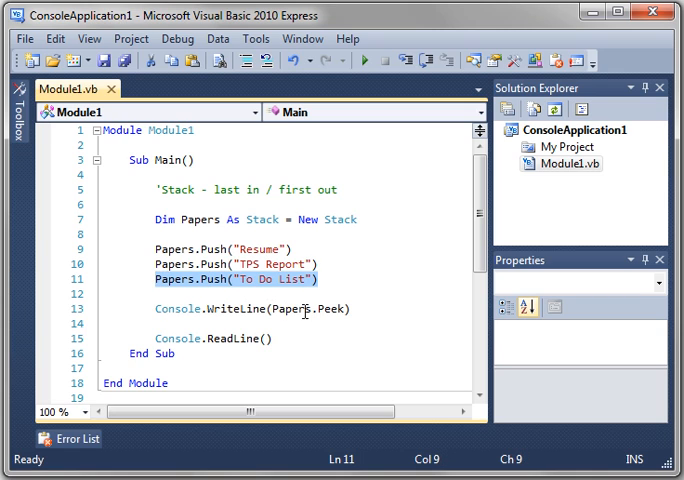
Change Papers.Peek to Papers.Pop and run the program, which prints To Do List
left_click(332, 308)
type("op")
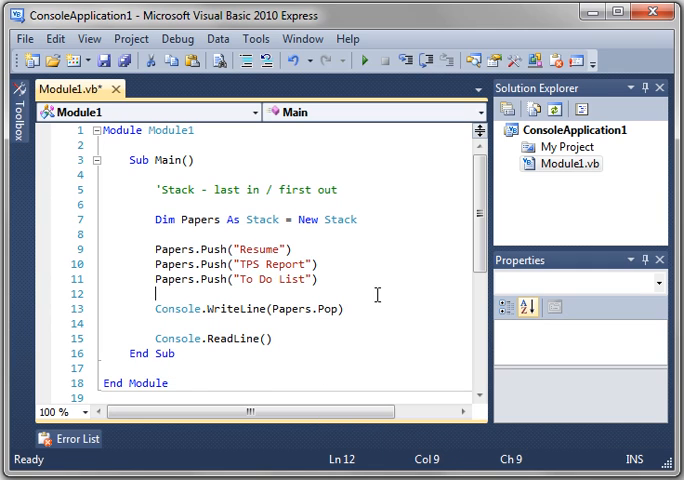
left_click(338, 280)
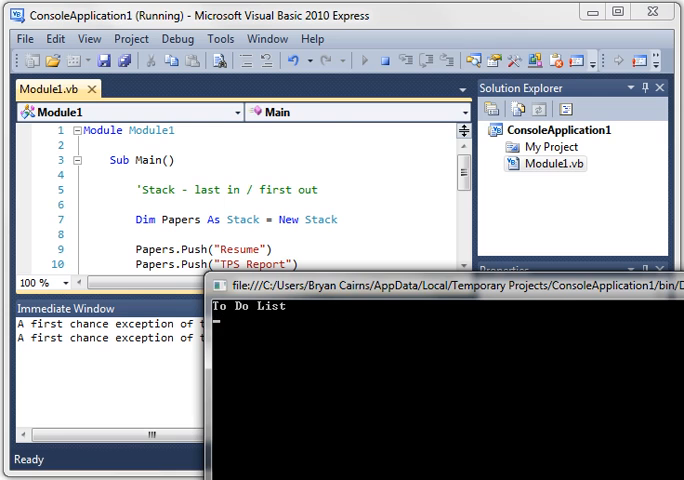
left_click(402, 60)
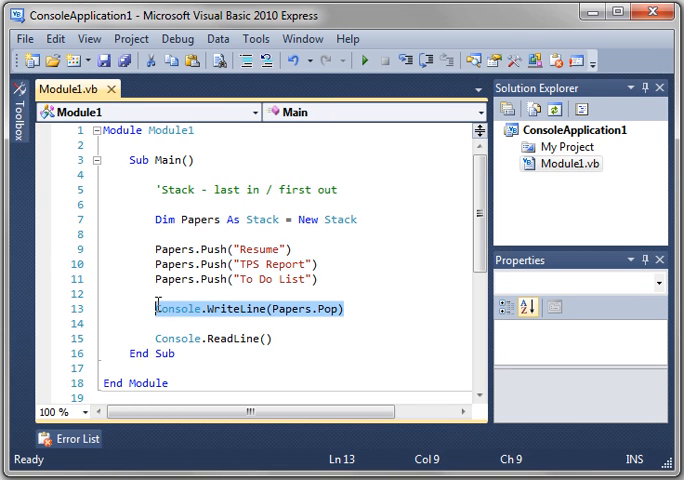
Duplicate the Console.WriteLine(Papers.Pop) line so several pop-and-write lines follow the pushes
type("Console.WriteLine(Papers.Pop)")
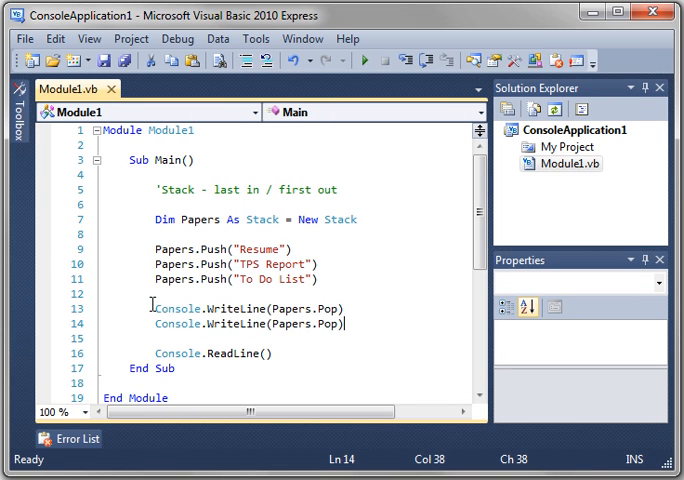
left_click(368, 60)
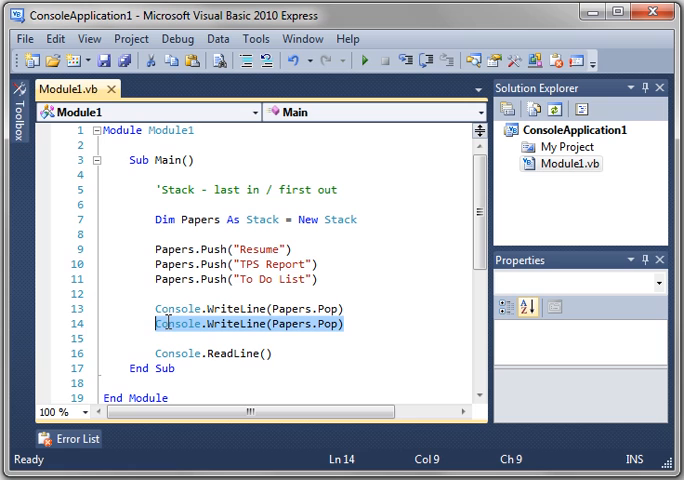
type("Console.WriteLine(Papers.Pop)")
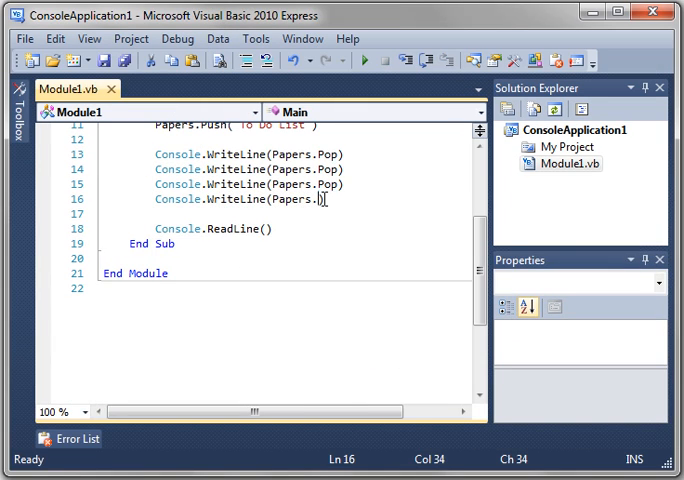
Make the fourth output line write Papers.Count instead of popping another paper
type("ol")
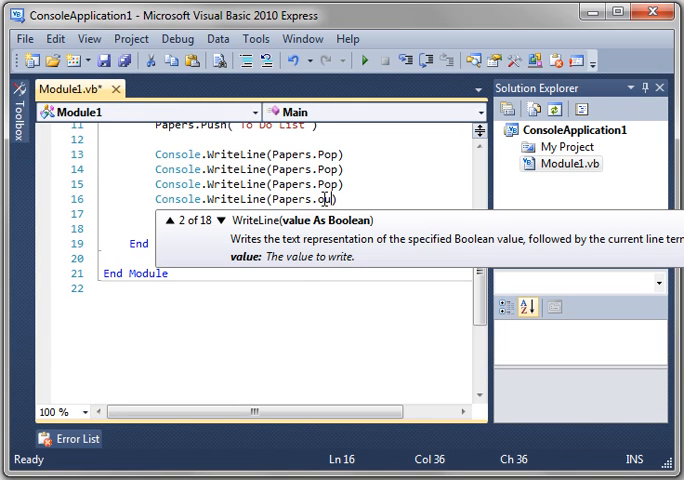
type("unt")
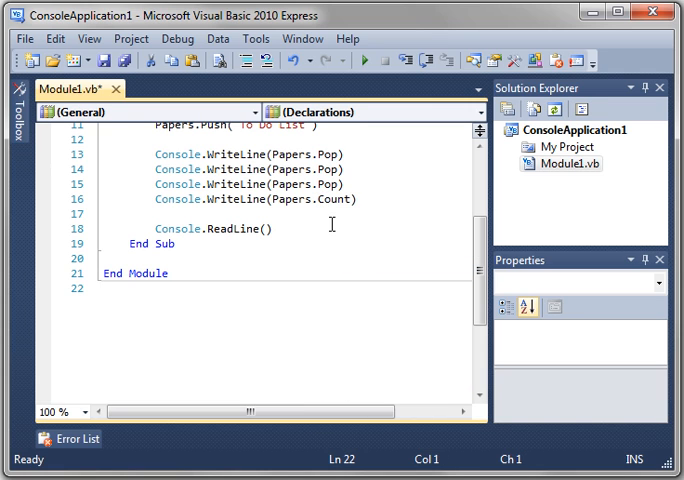
left_click(372, 60)
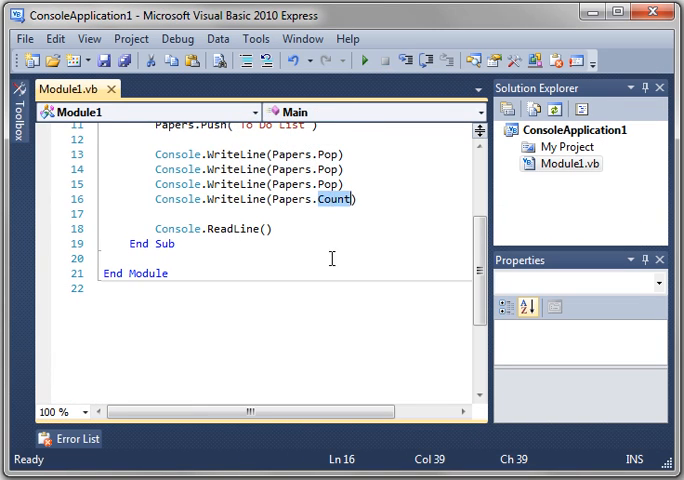
scroll("up", 3)
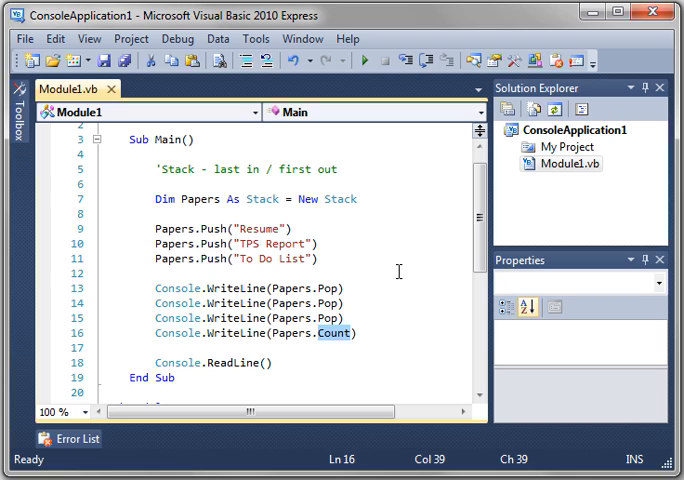
scroll("up", 3)
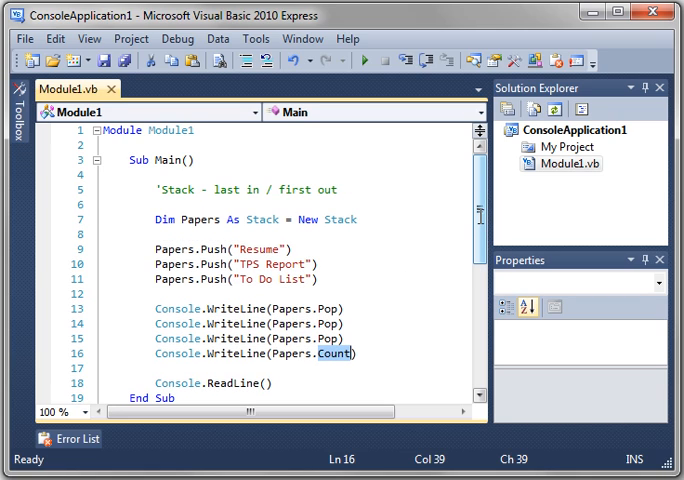